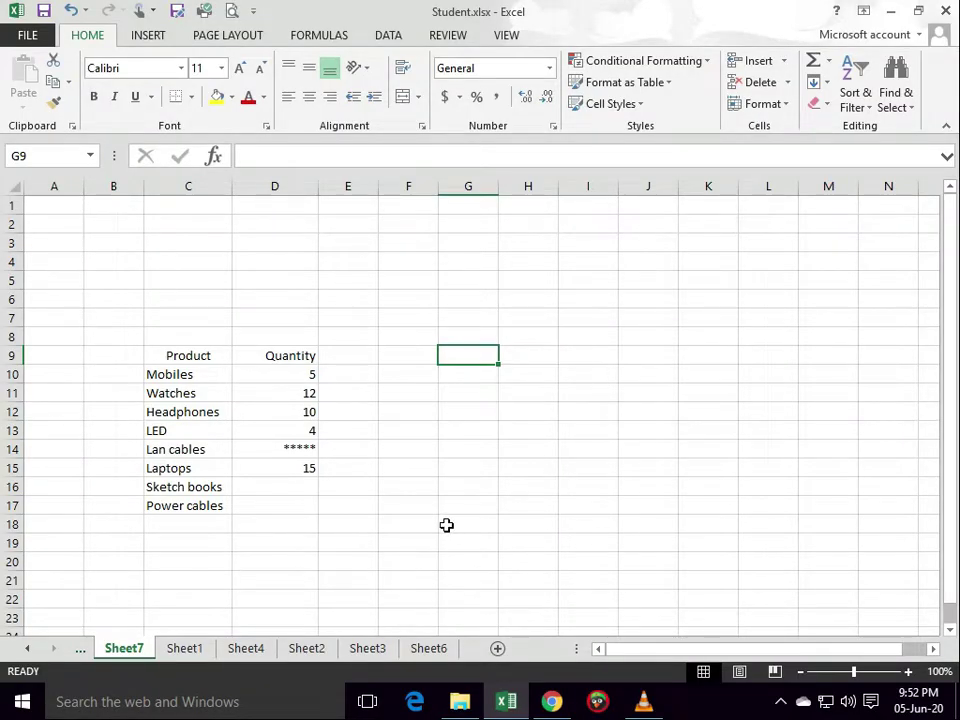
pyautogui.moveTo(414, 506)
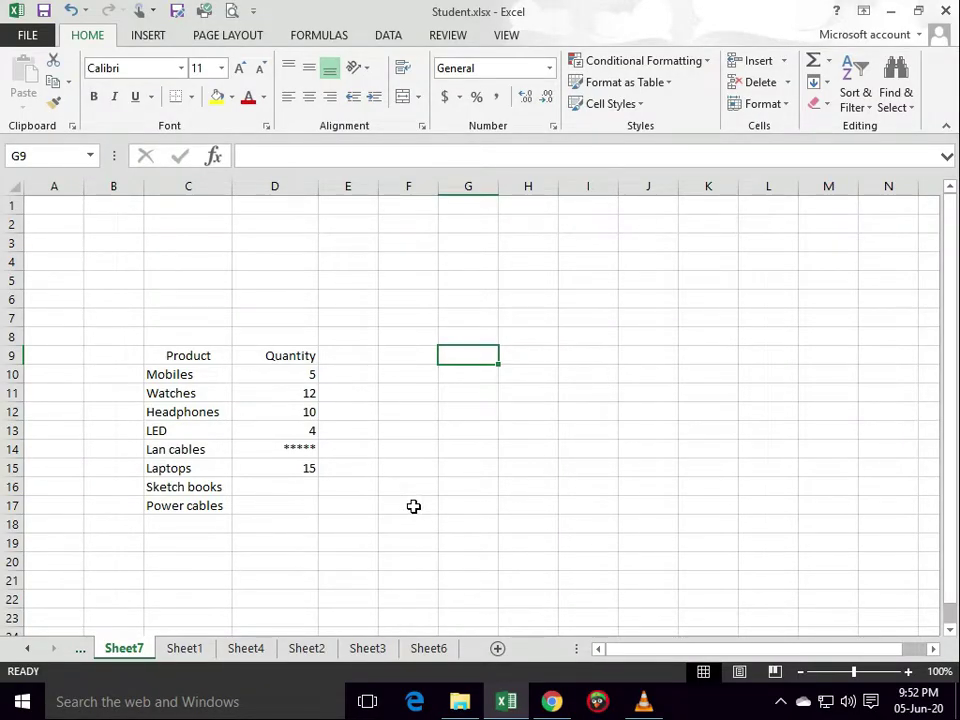
pyautogui.moveTo(410, 529)
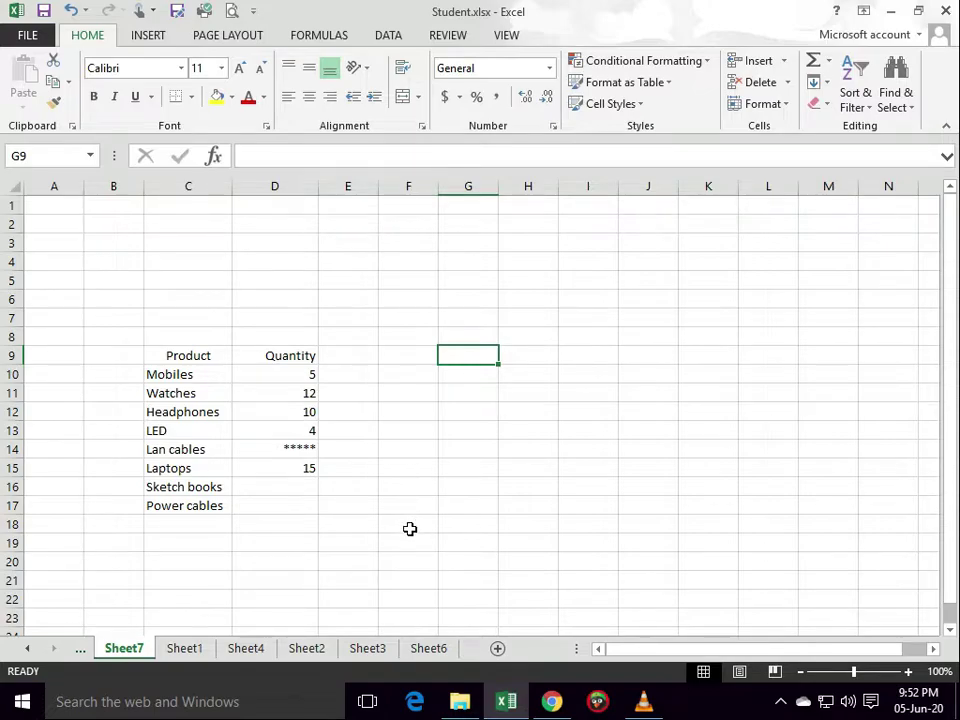
pyautogui.moveTo(416, 518)
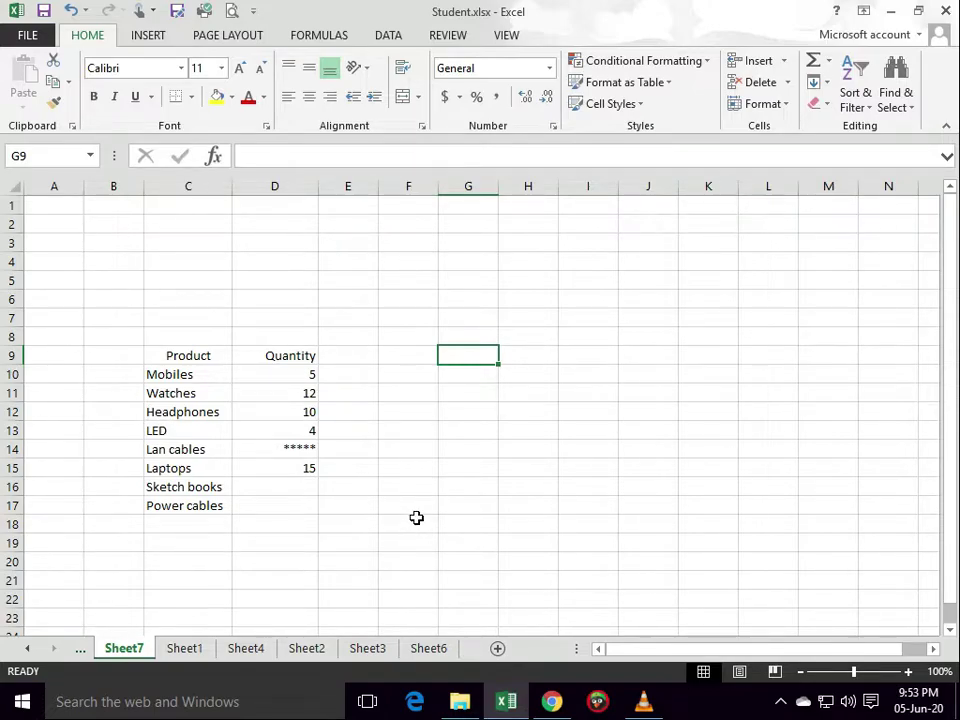
pyautogui.moveTo(399, 513)
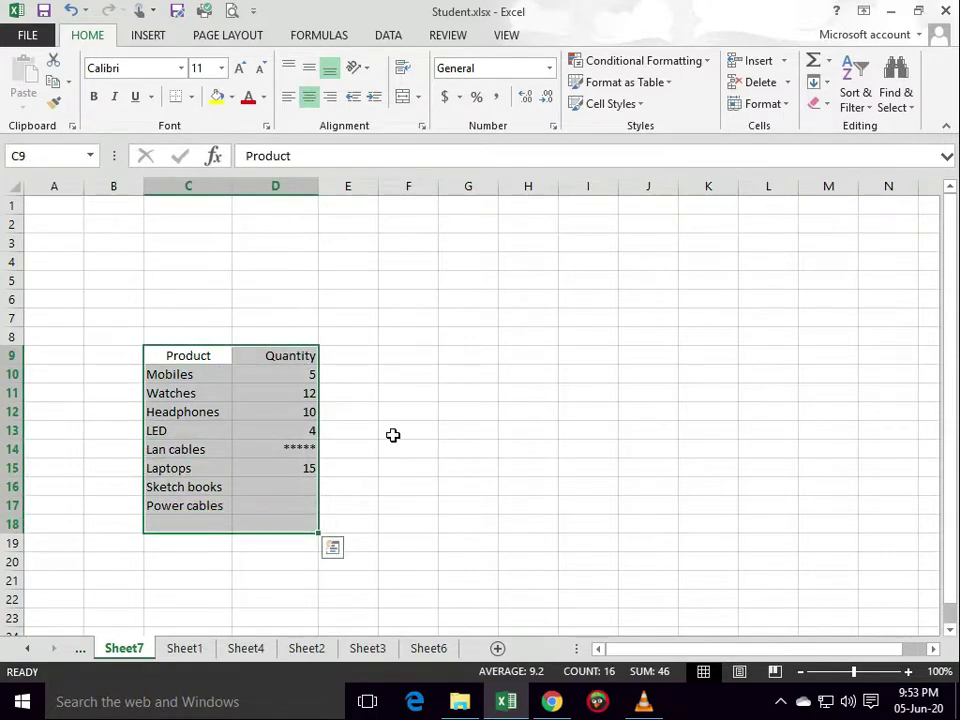
# - Apply All Borders to the table range C9:D17, Product header through Power cables
pyautogui.click(408, 430)
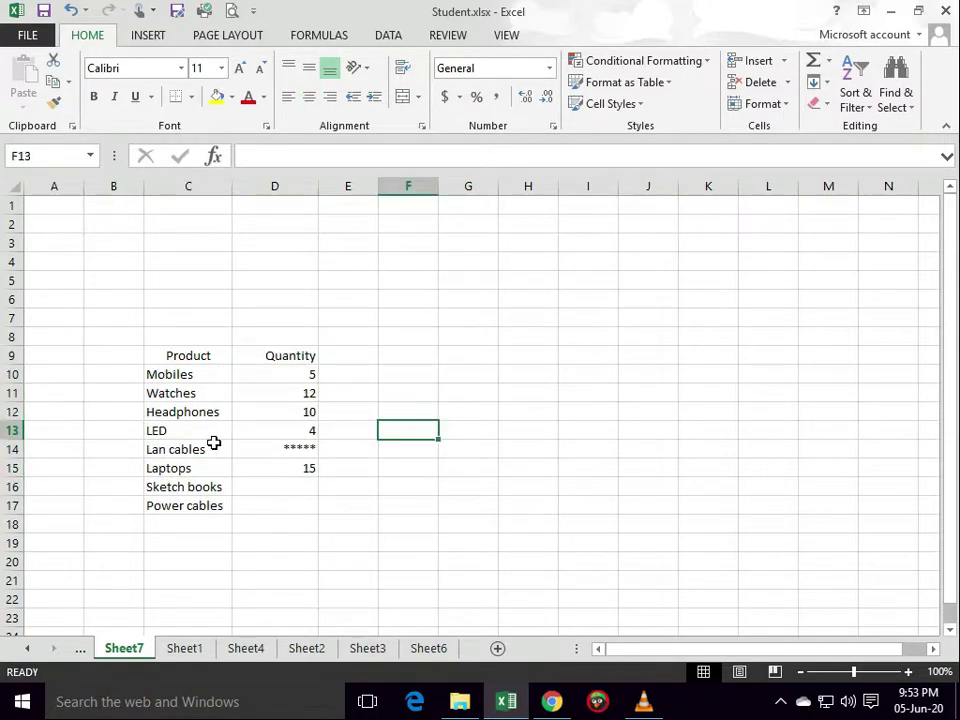
pyautogui.moveTo(188, 355); pyautogui.dragTo(275, 374)
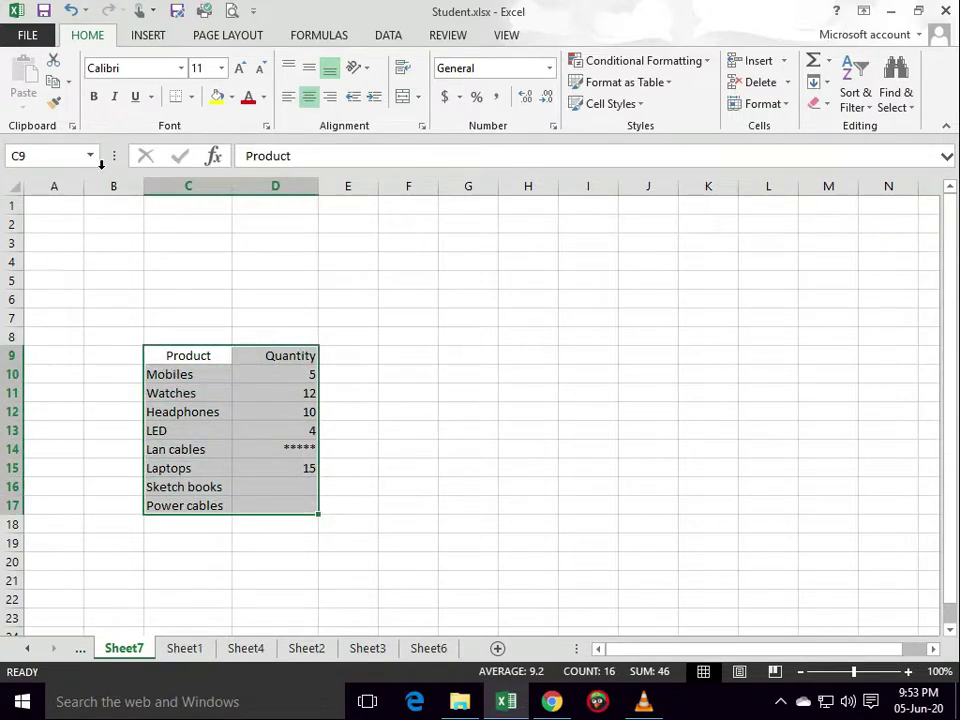
pyautogui.click(190, 97)
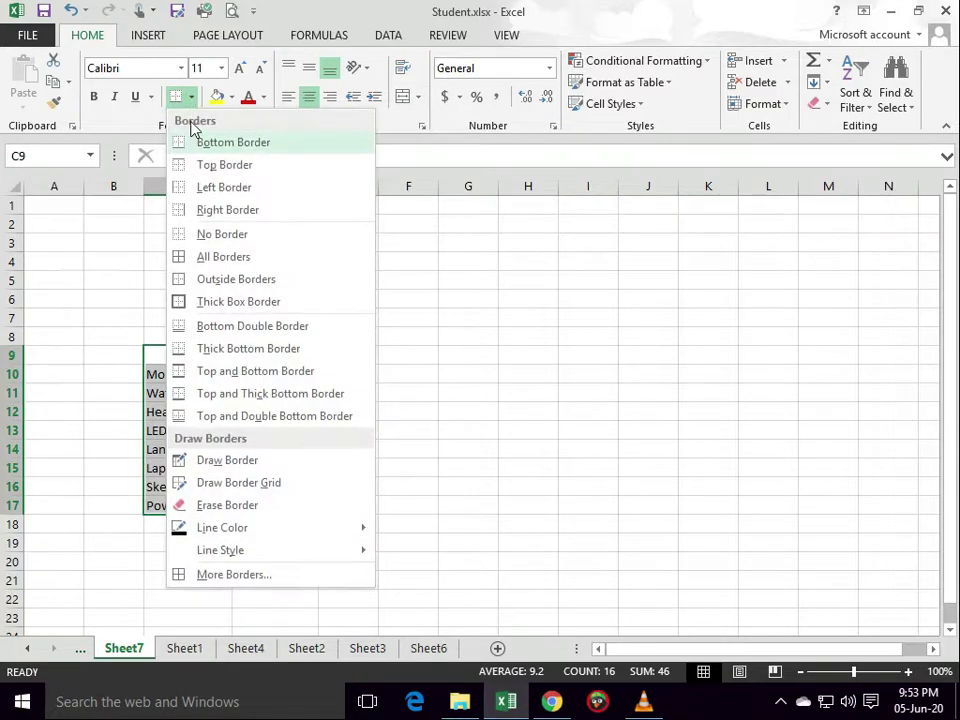
pyautogui.moveTo(115, 50)
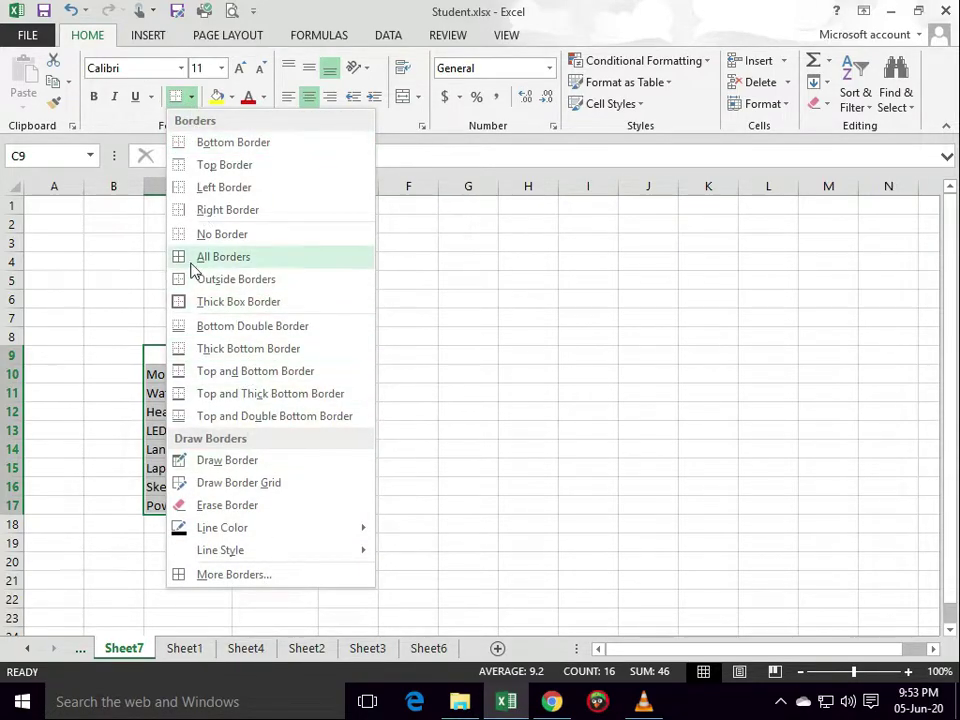
pyautogui.click(223, 256)
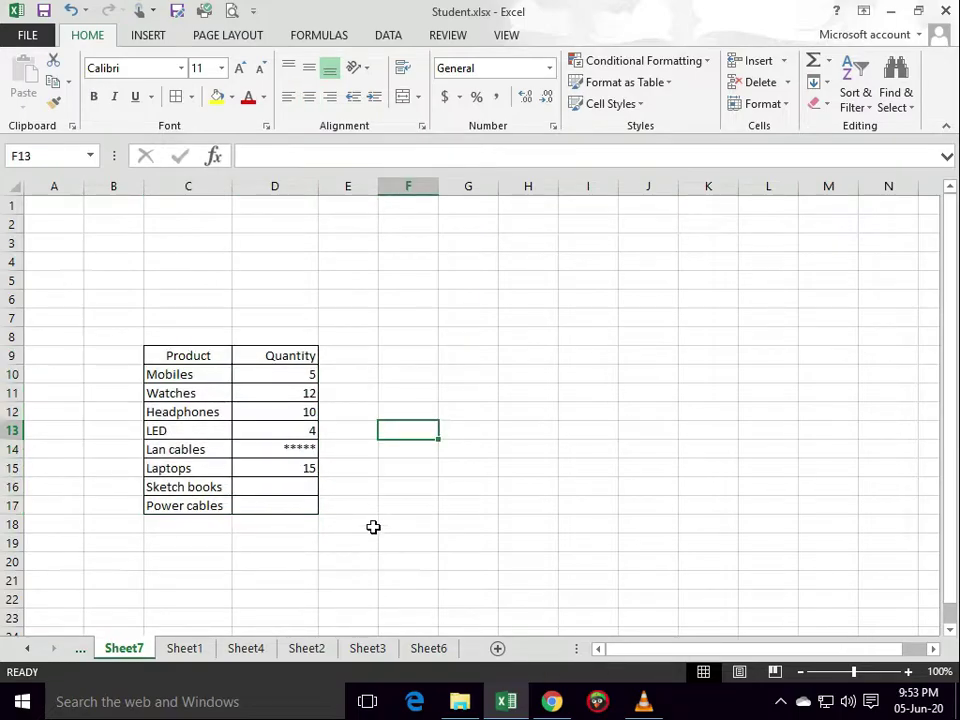
# - Check the bordered header, product name and quantity cells, including the empty Sketch books and Power cables quantities
pyautogui.click(187, 299)
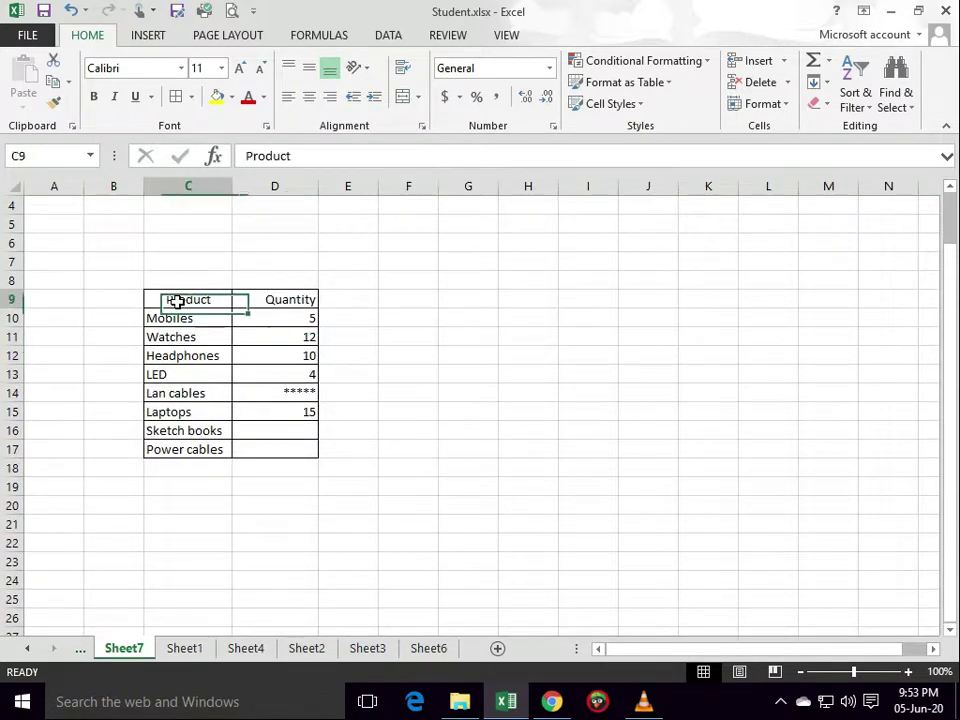
pyautogui.click(182, 355)
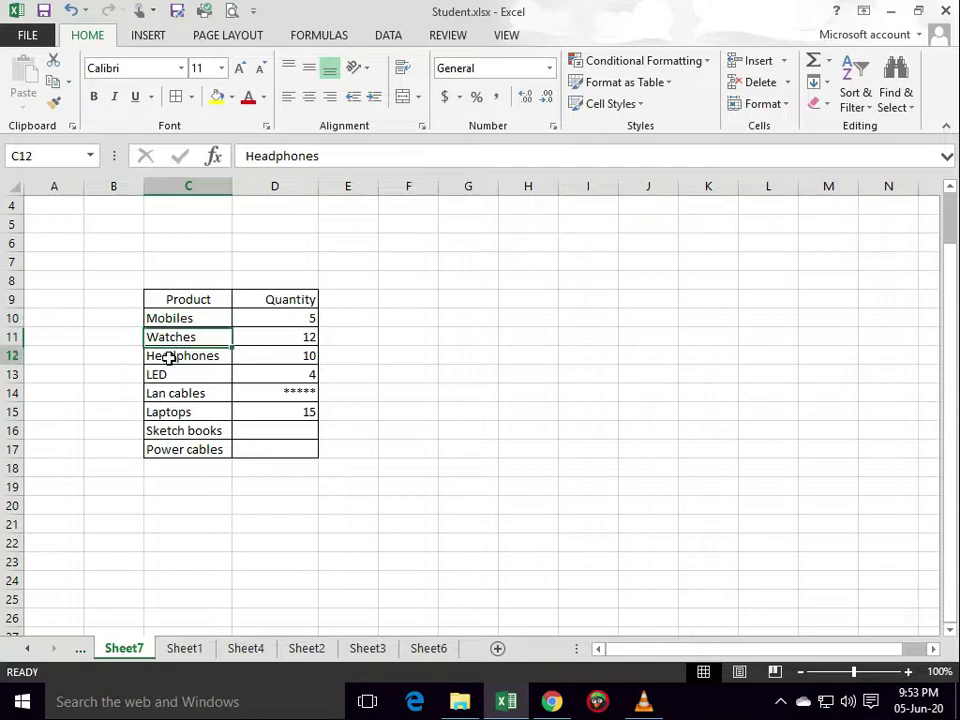
pyautogui.click(188, 392)
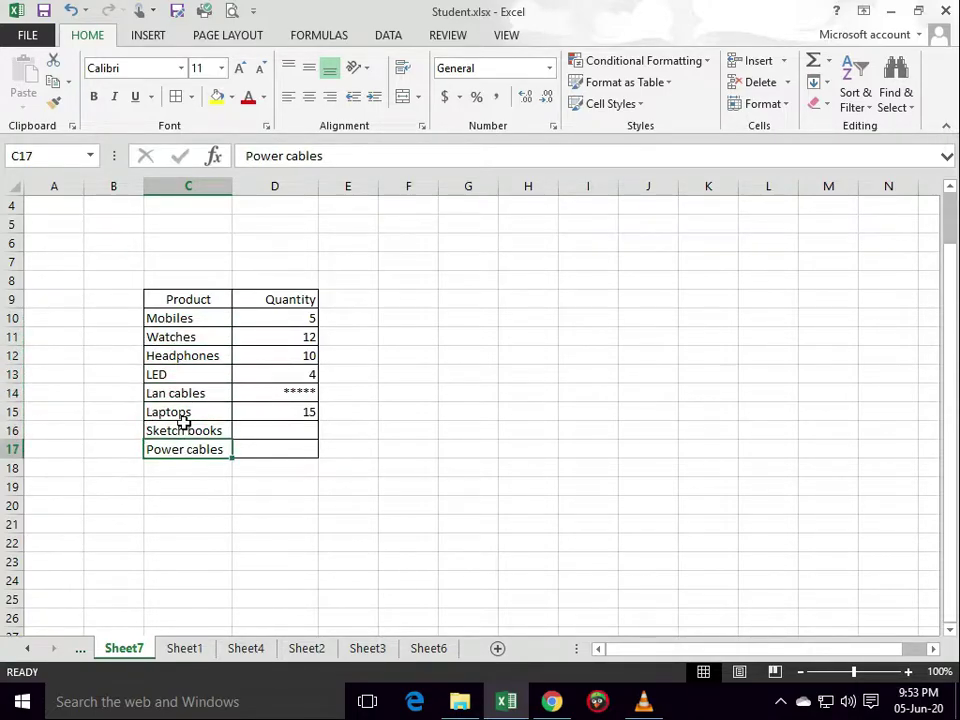
pyautogui.click(290, 299)
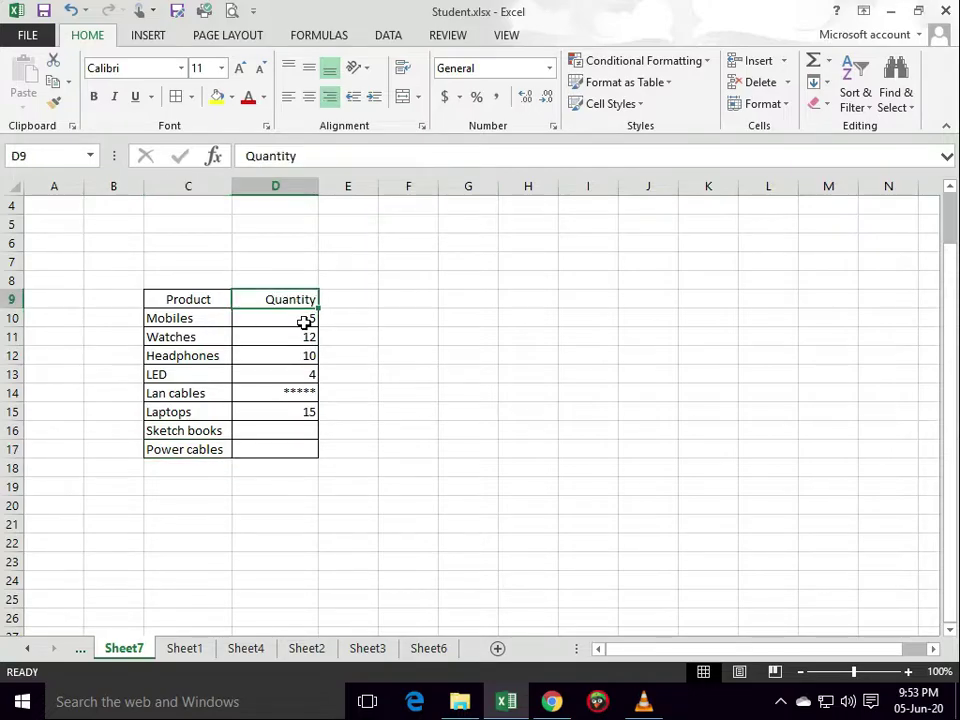
pyautogui.click(275, 337)
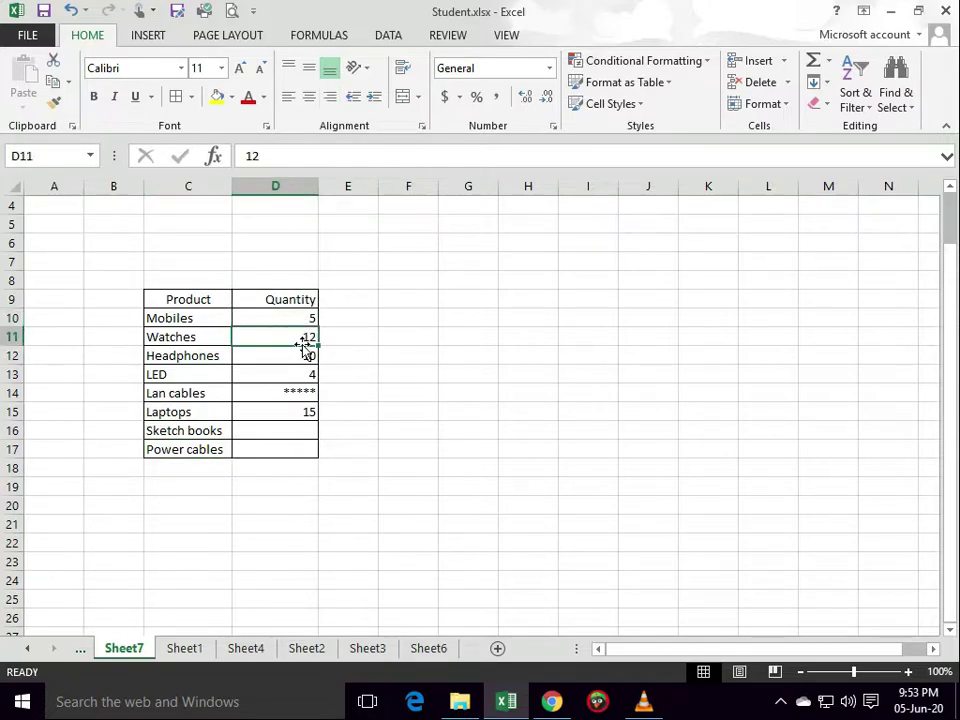
pyautogui.click(275, 373)
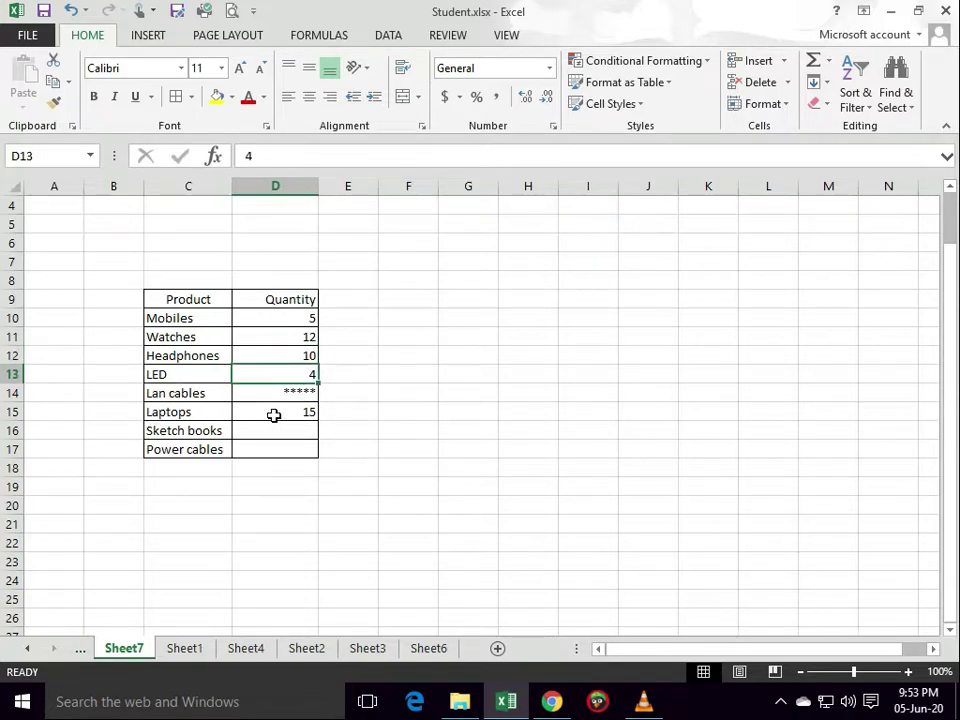
pyautogui.click(275, 430)
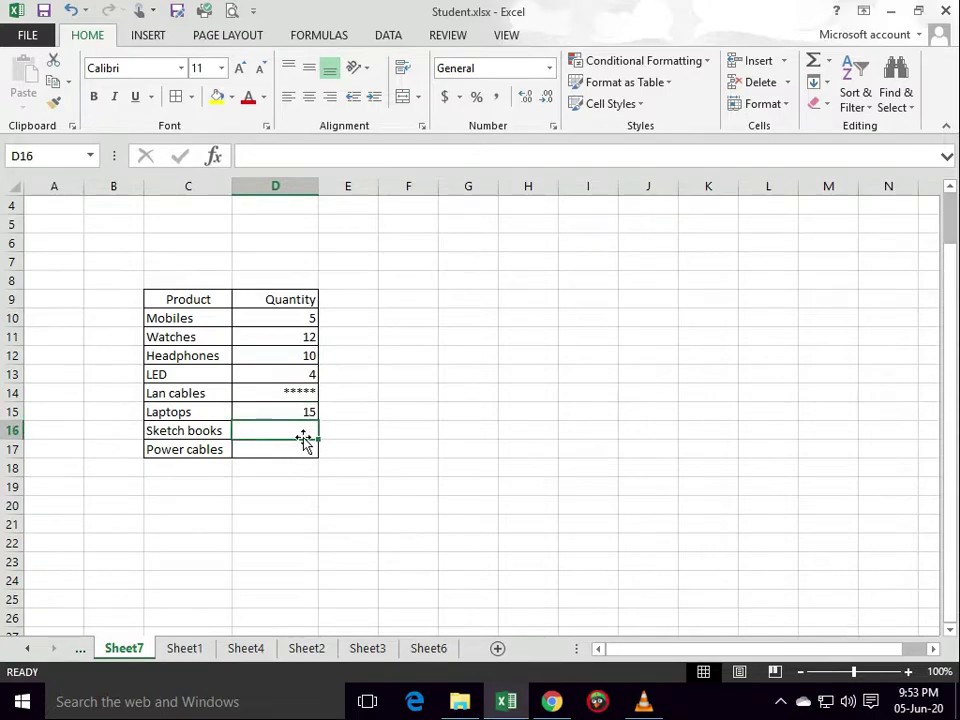
pyautogui.click(275, 449)
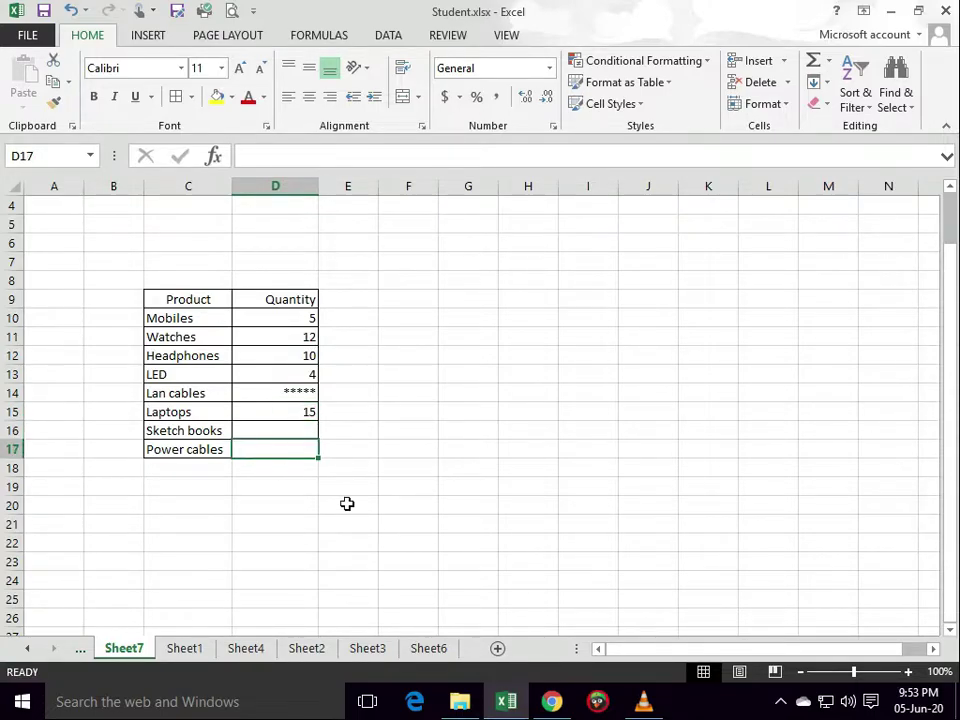
pyautogui.moveTo(426, 460)
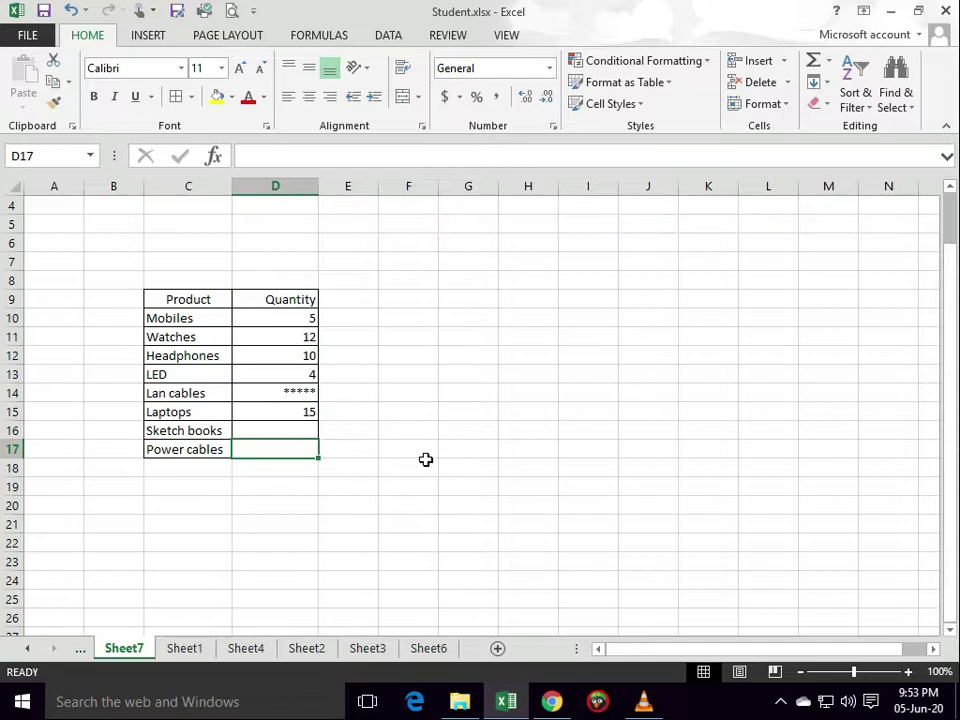
pyautogui.moveTo(358, 490)
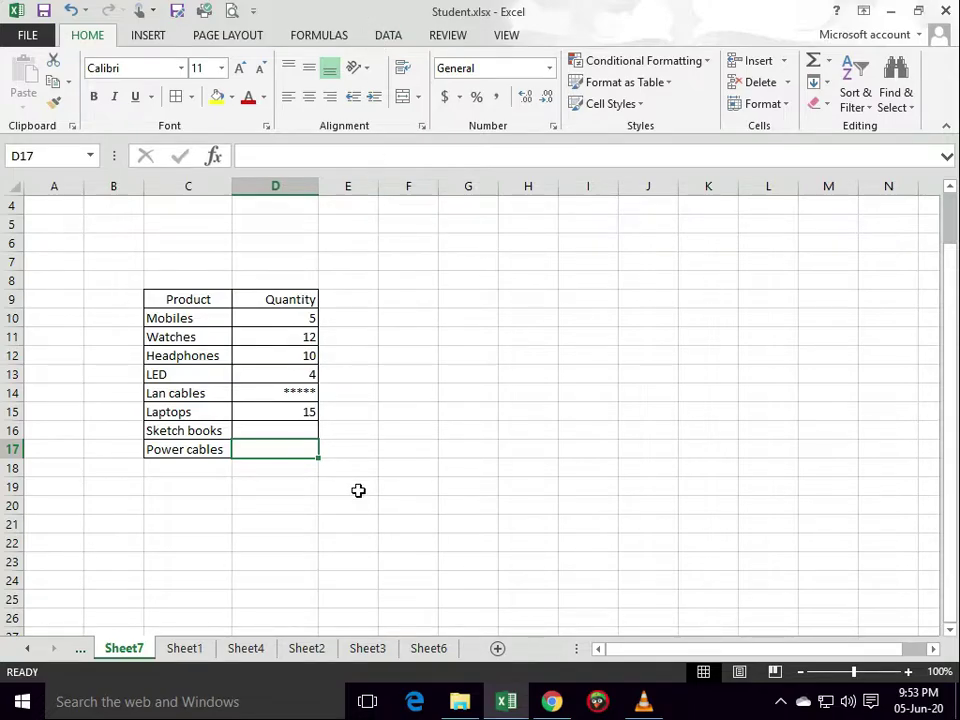
pyautogui.moveTo(363, 515)
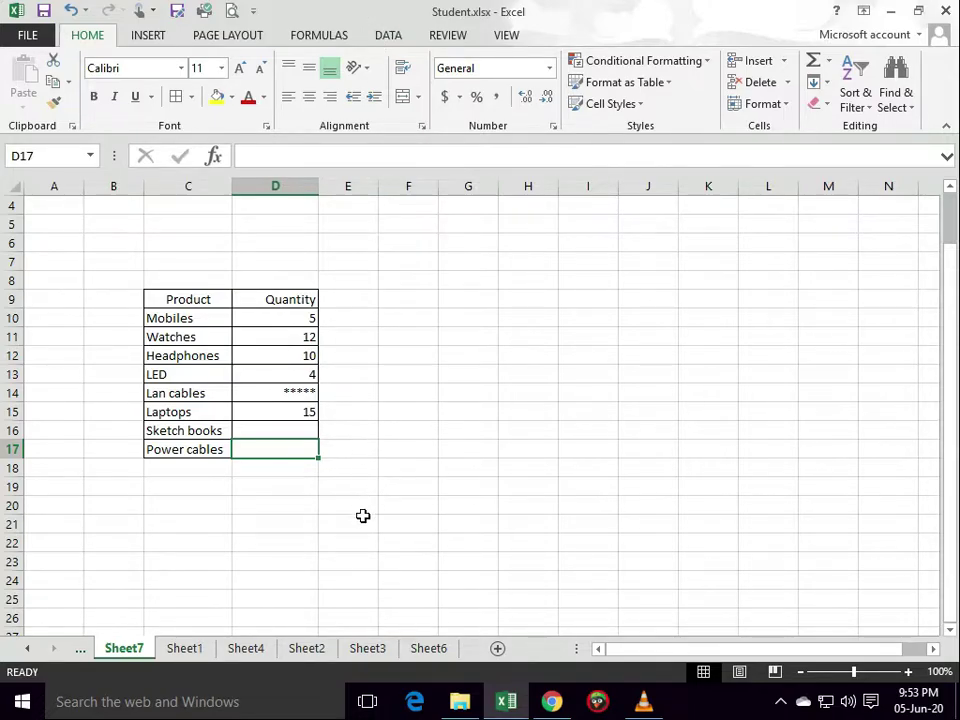
pyautogui.moveTo(390, 528)
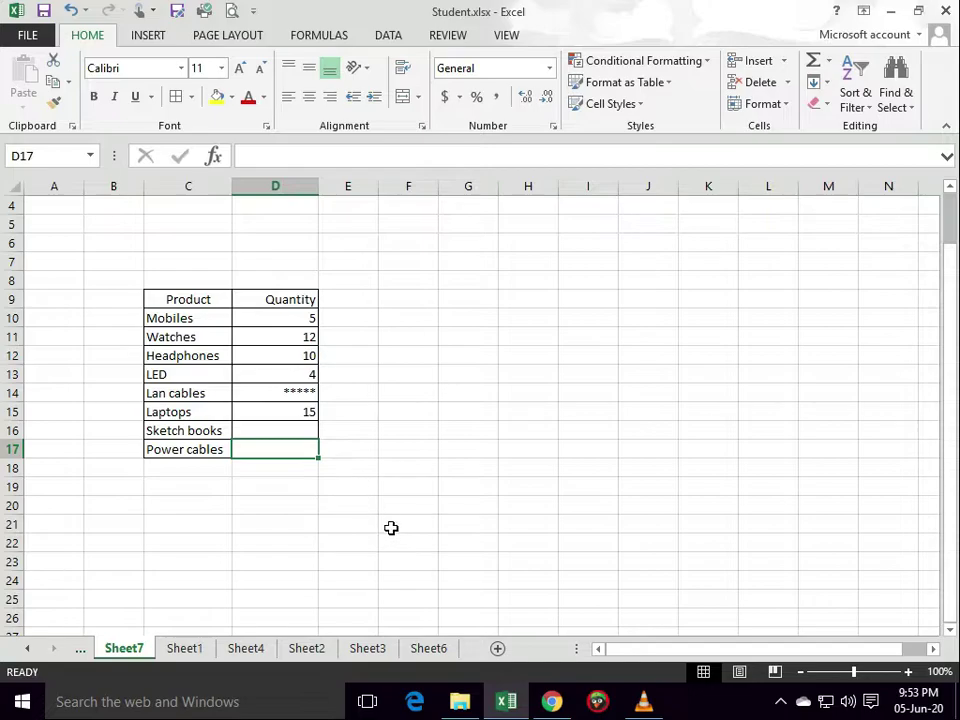
pyautogui.moveTo(400, 494)
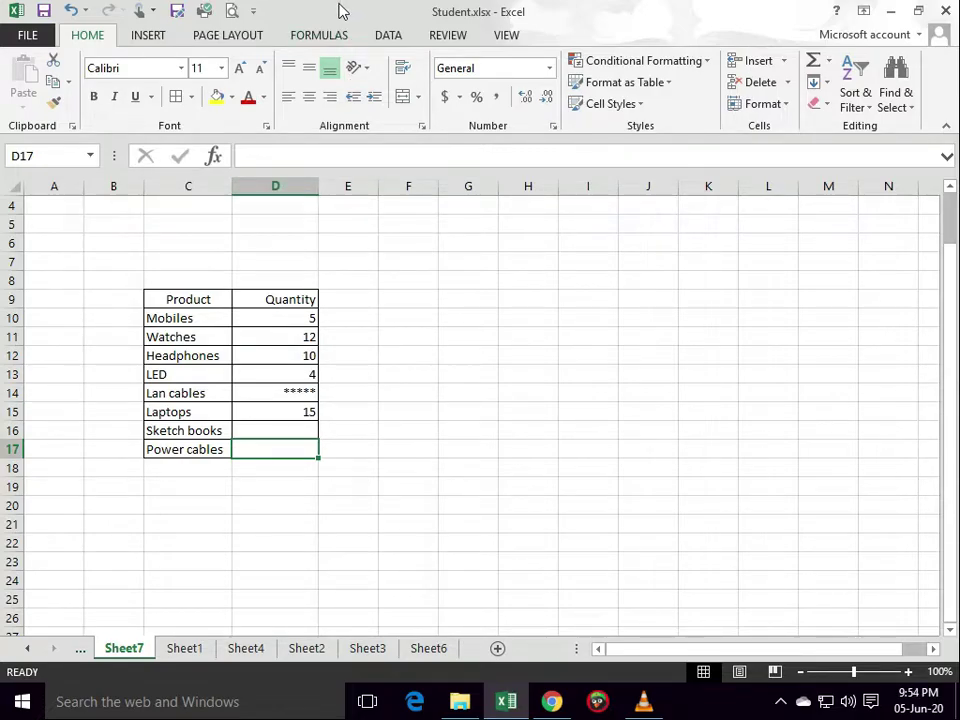
# - Start typing =COUNT( in D18 with D10:D17 as the counted range
pyautogui.moveTo(275, 299); pyautogui.dragTo(275, 337)
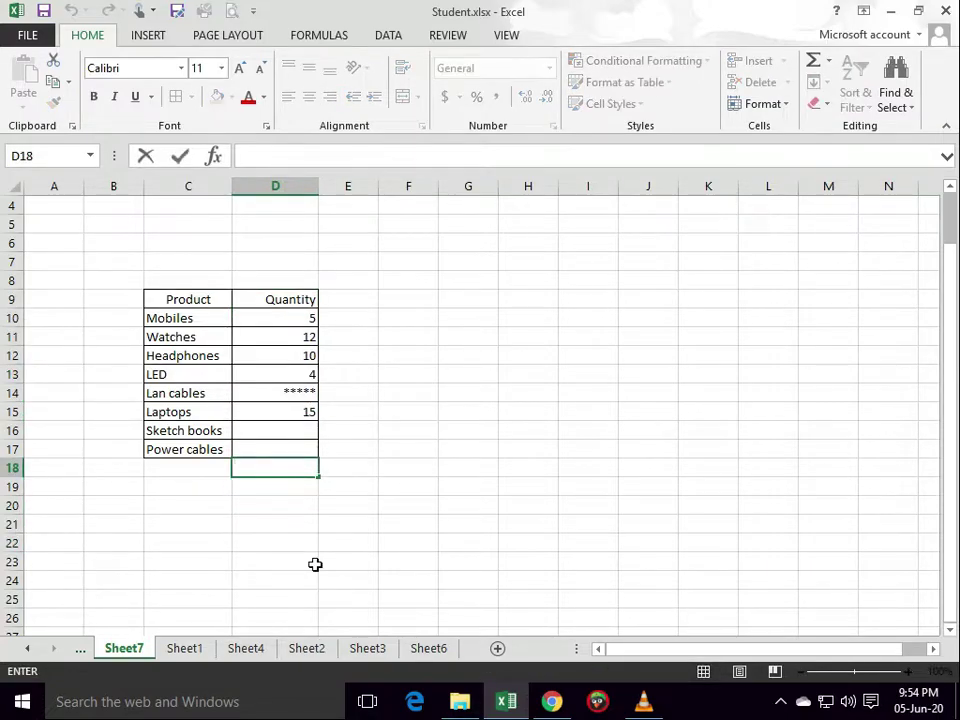
pyautogui.write('=')
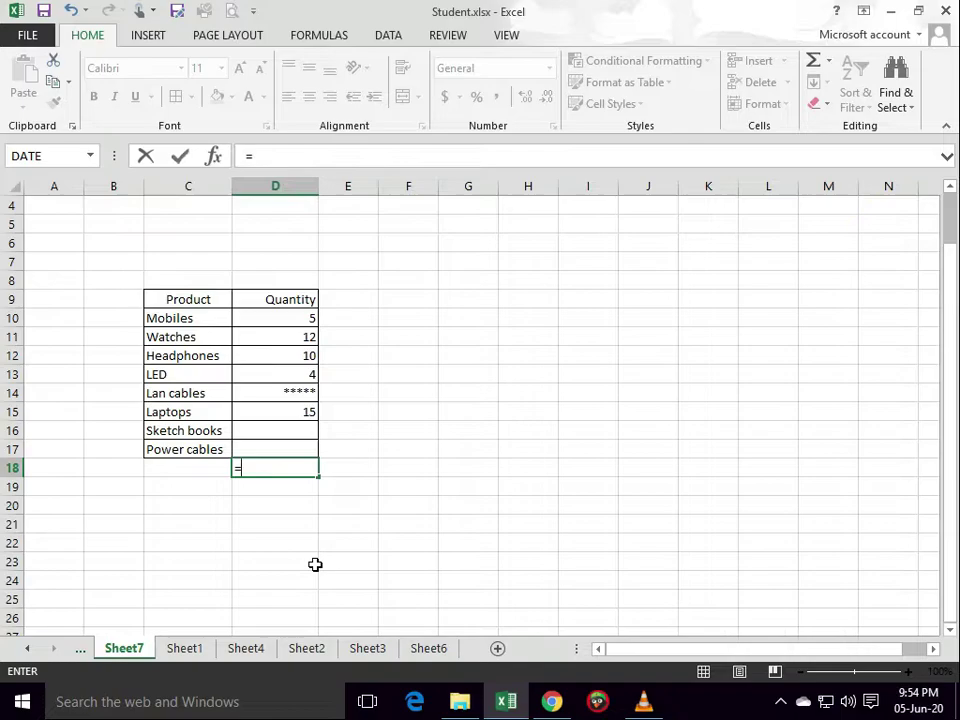
pyautogui.write('c')
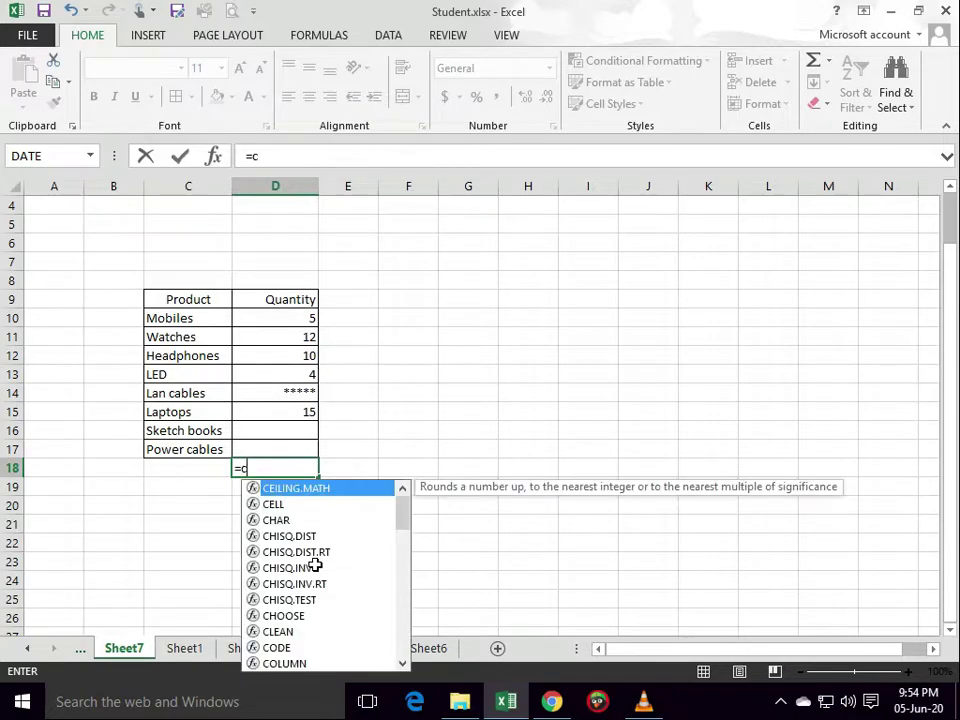
pyautogui.write('ouhn')
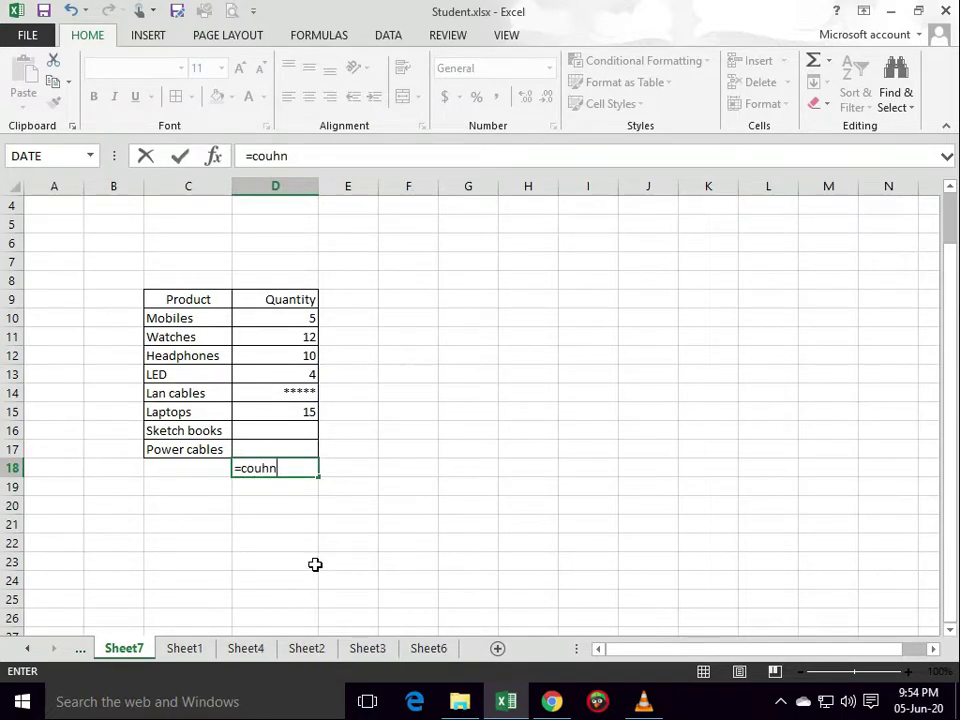
pyautogui.write('count')
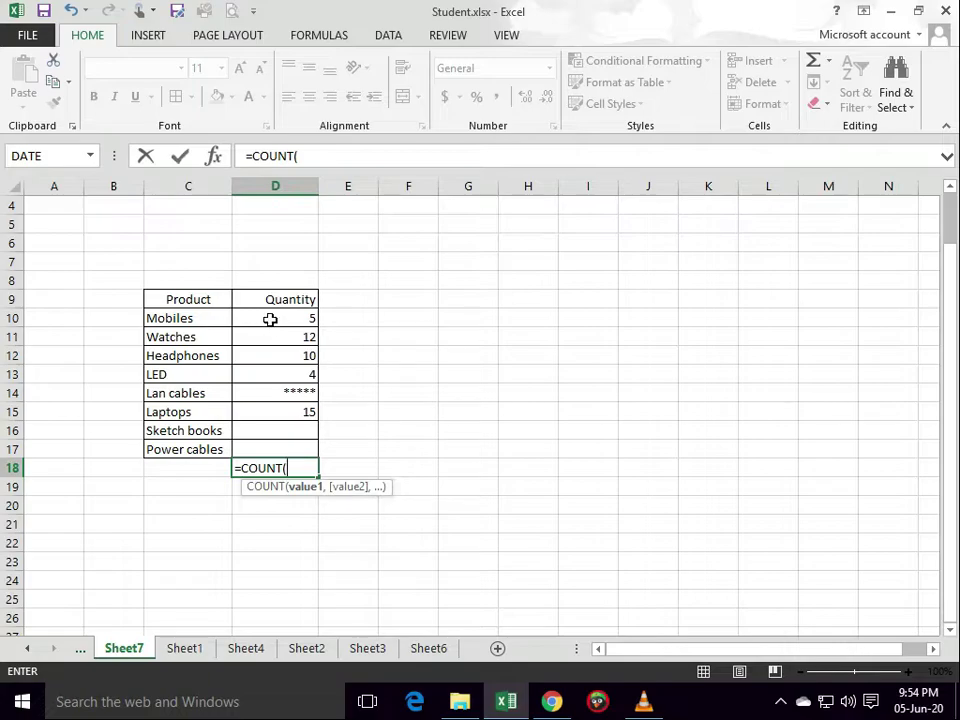
pyautogui.moveTo(275, 318); pyautogui.dragTo(275, 393)
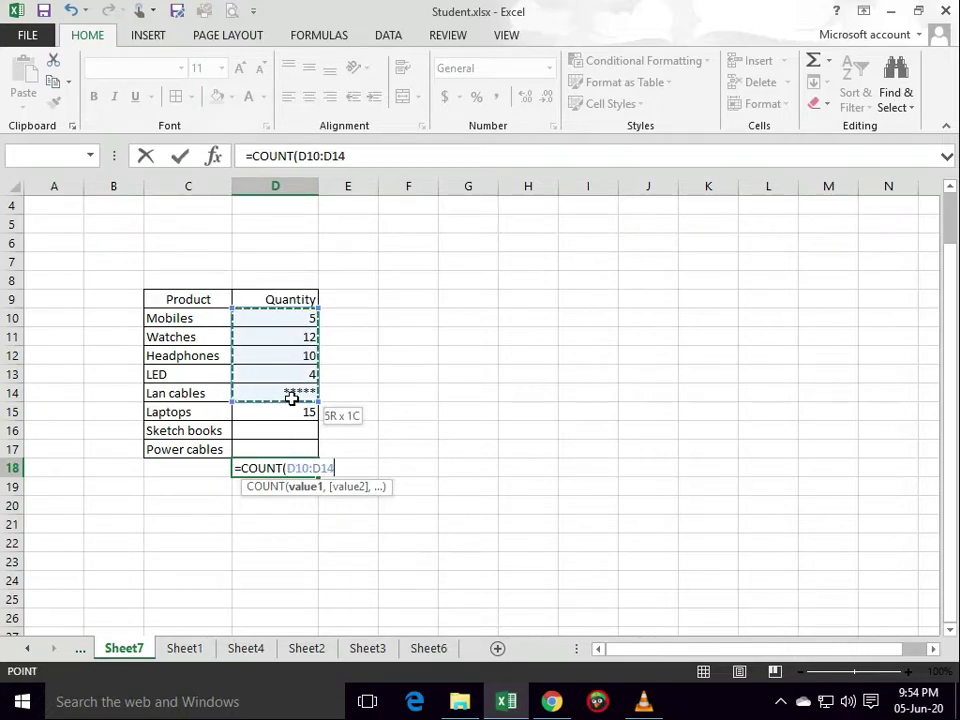
pyautogui.moveTo(292, 398); pyautogui.dragTo(275, 449)
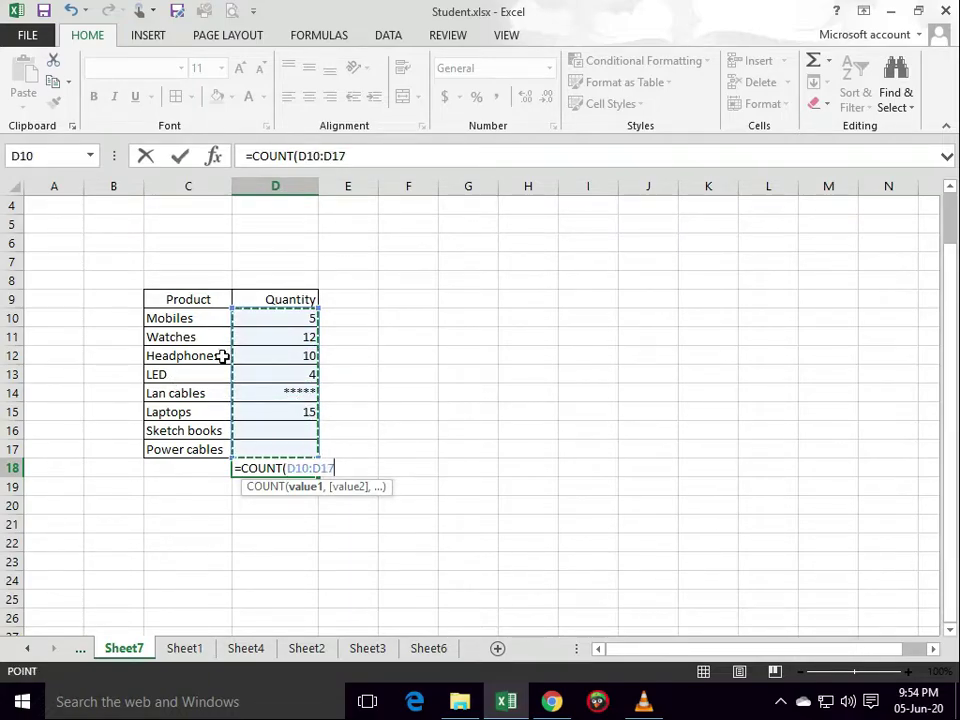
pyautogui.moveTo(410, 395)
pyautogui.write(')')
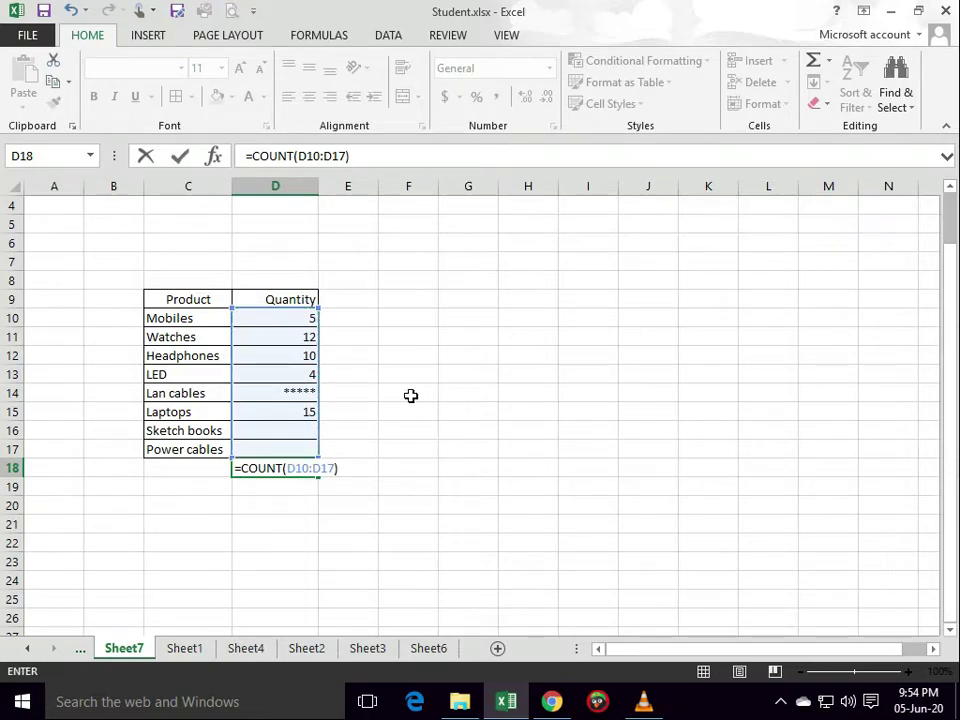
# - Enter the COUNT formula, confirm it returns 5, and select the C9:D9 headers
pyautogui.press('Return')
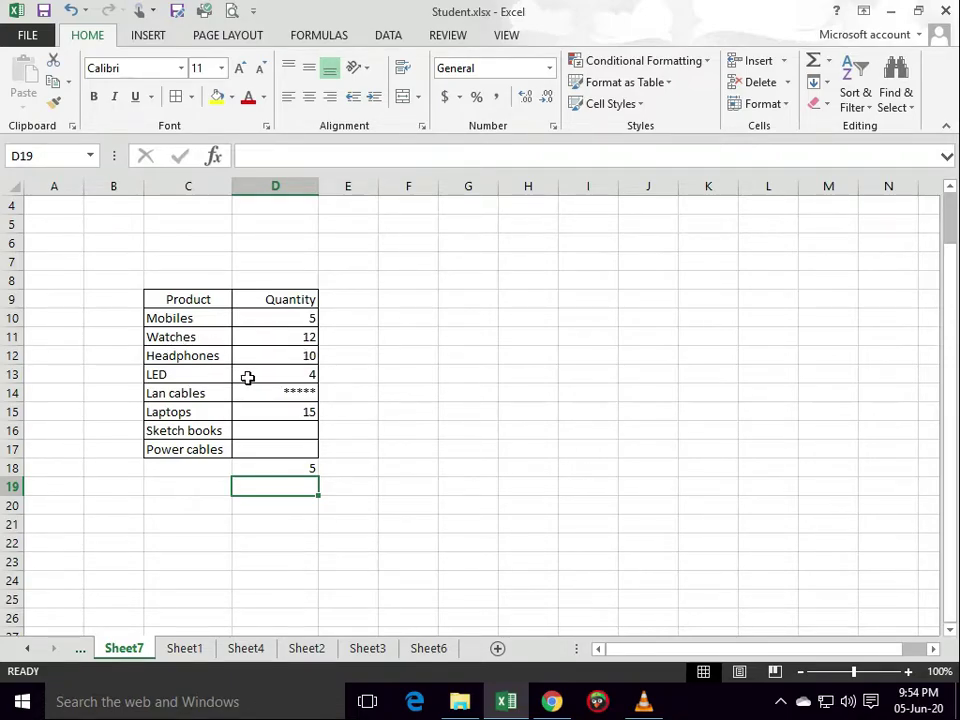
pyautogui.moveTo(334, 349)
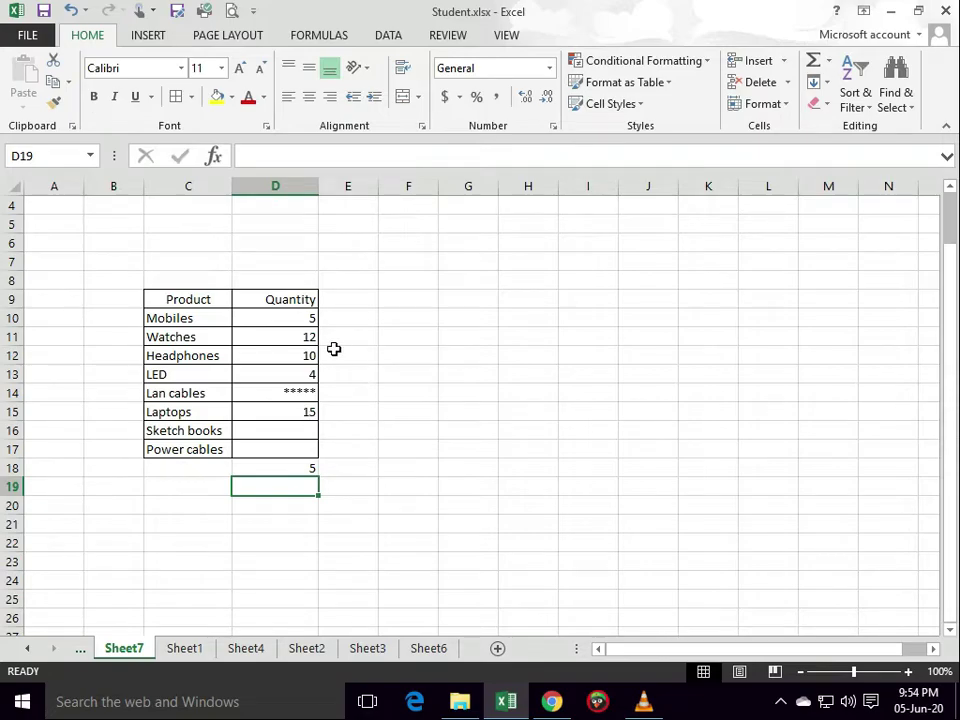
pyautogui.click(275, 355)
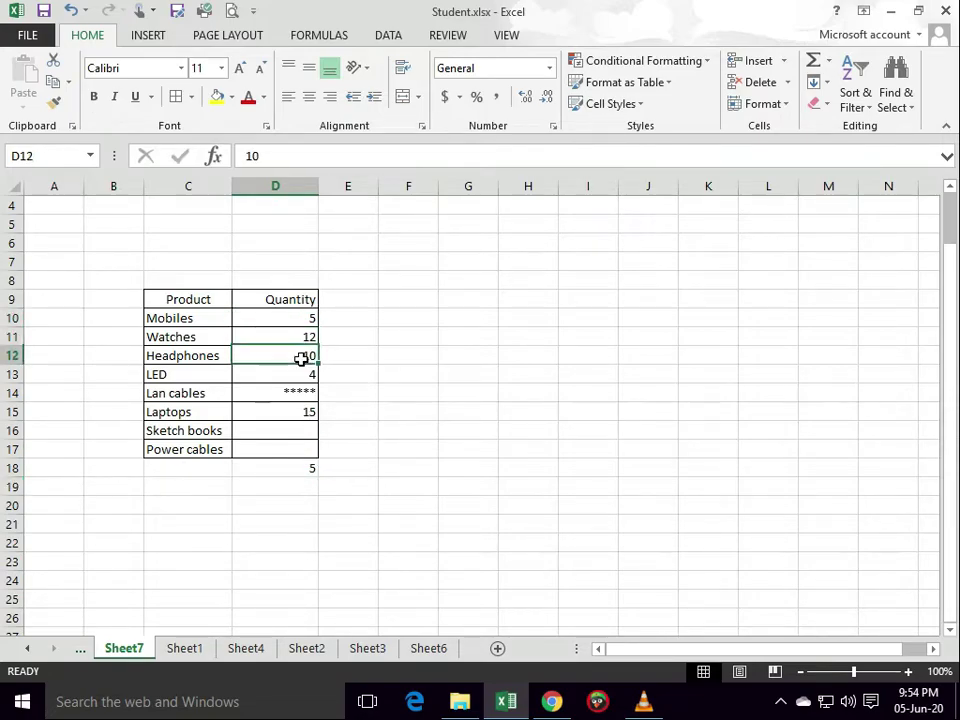
pyautogui.click(275, 411)
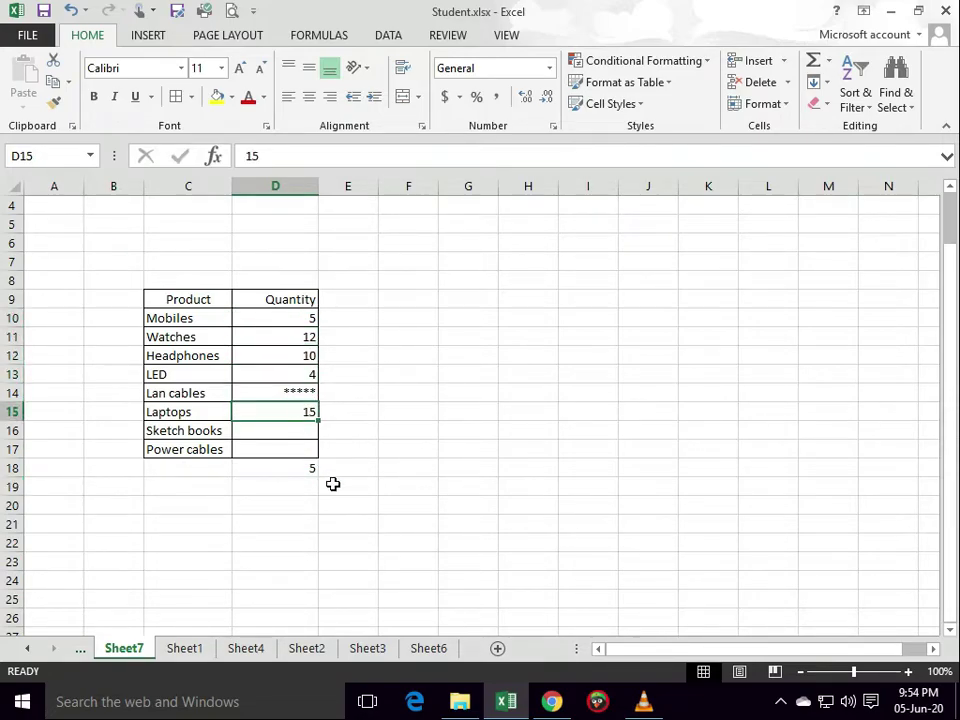
pyautogui.click(275, 468)
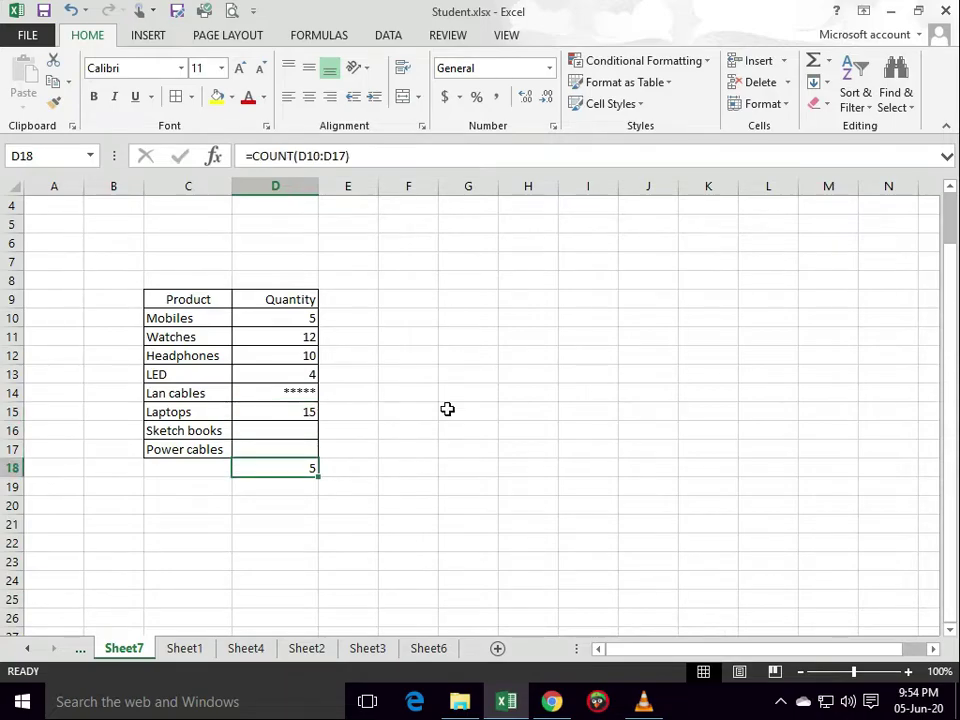
pyautogui.moveTo(188, 299); pyautogui.dragTo(275, 299)
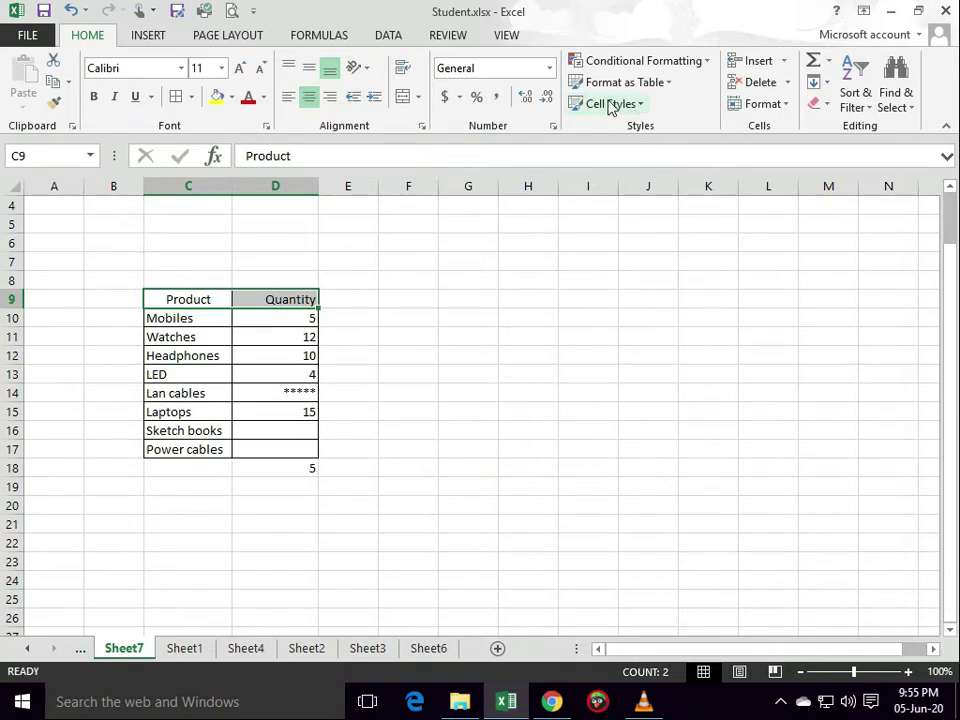
# - Style the C9:D9 headers with a blue accent and product names C10:C17 with Check Cell
pyautogui.click(607, 103)
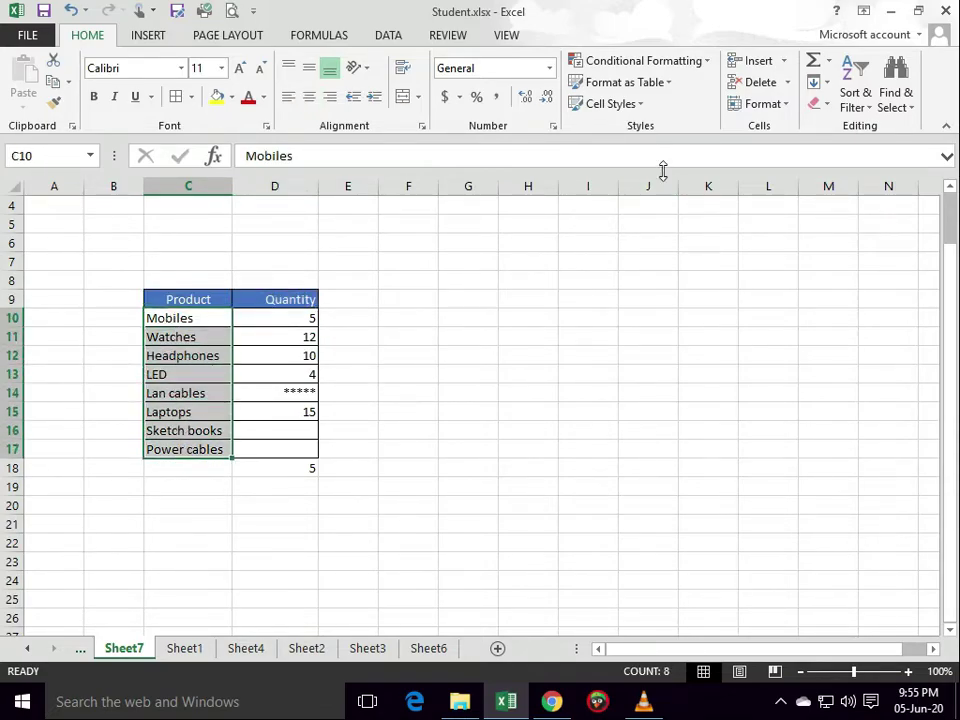
pyautogui.click(609, 104)
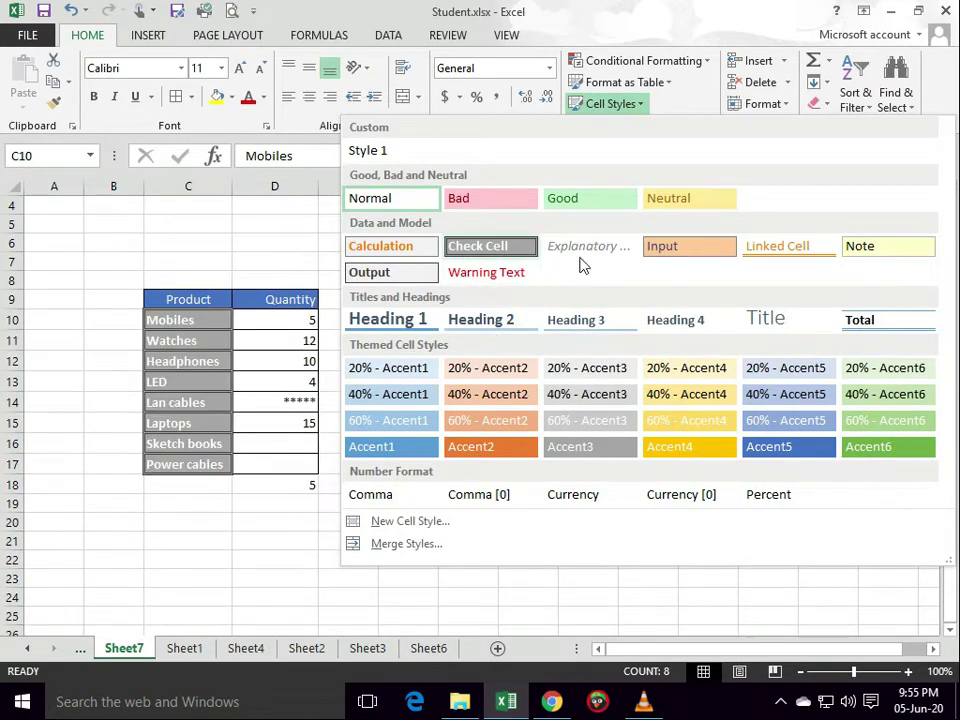
pyautogui.moveTo(490, 246)
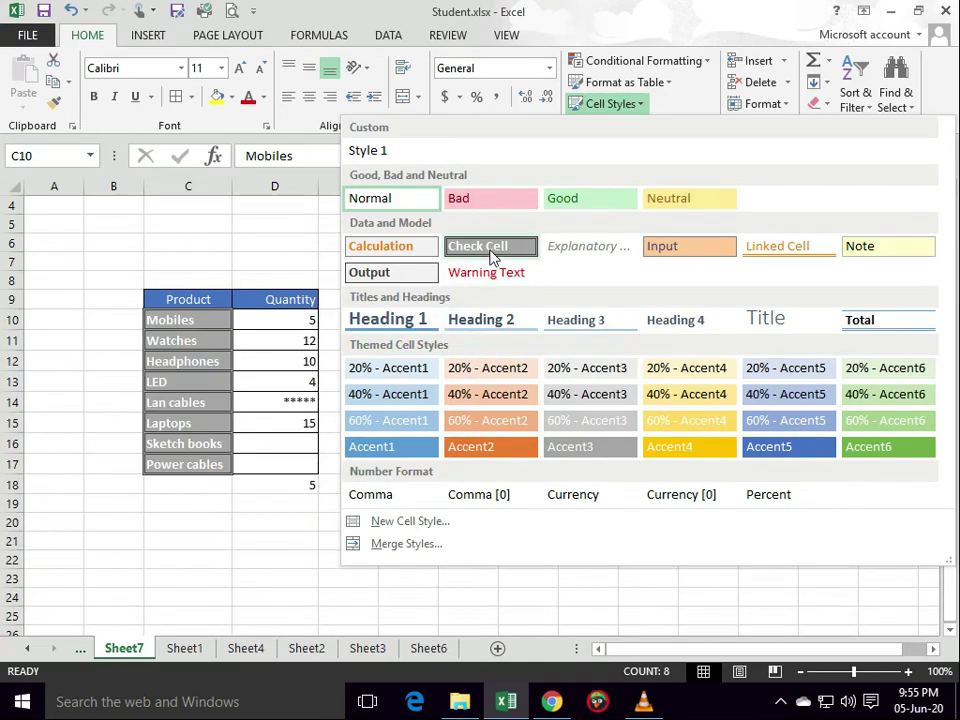
pyautogui.click(468, 361)
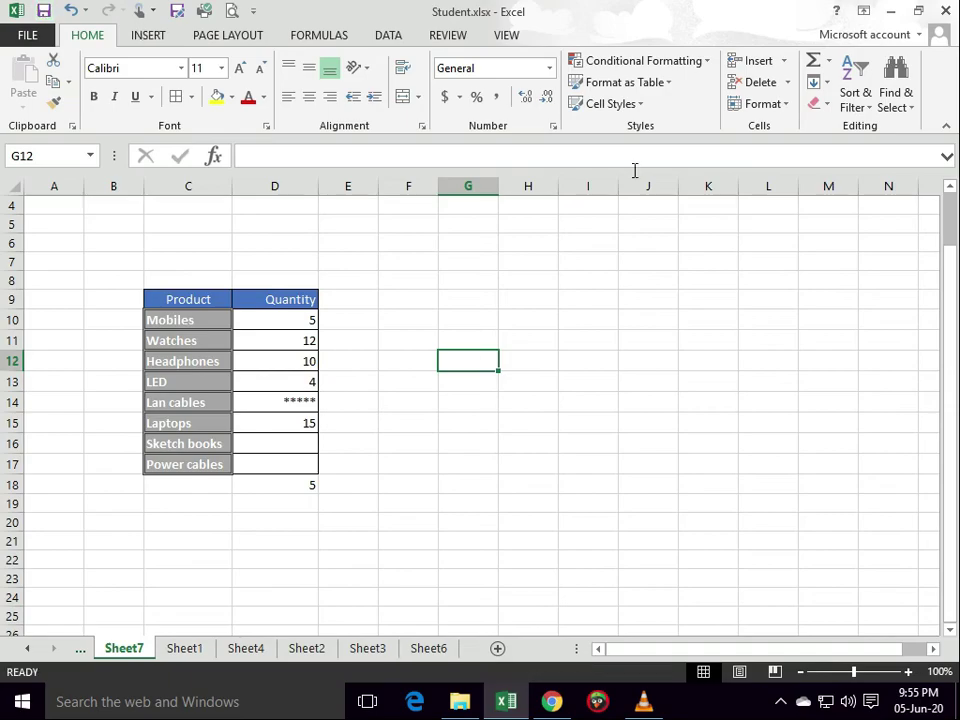